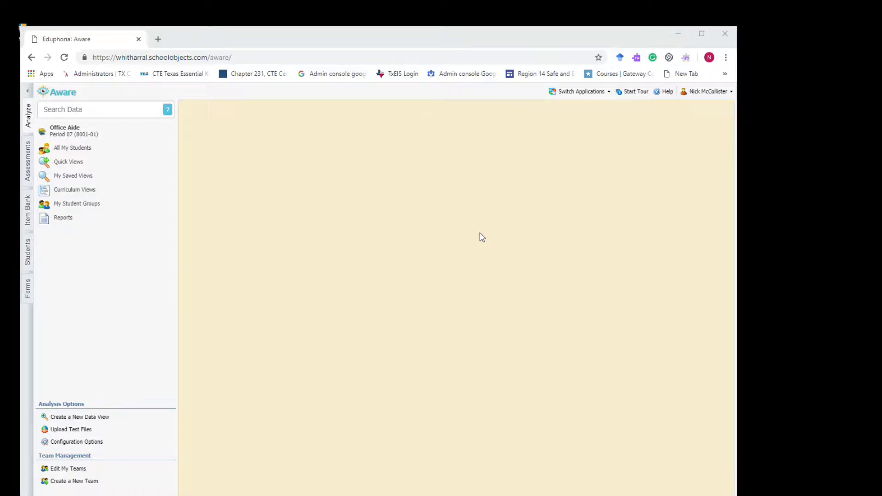
{"action": "mouse_move", "coordinate": [461, 231]}
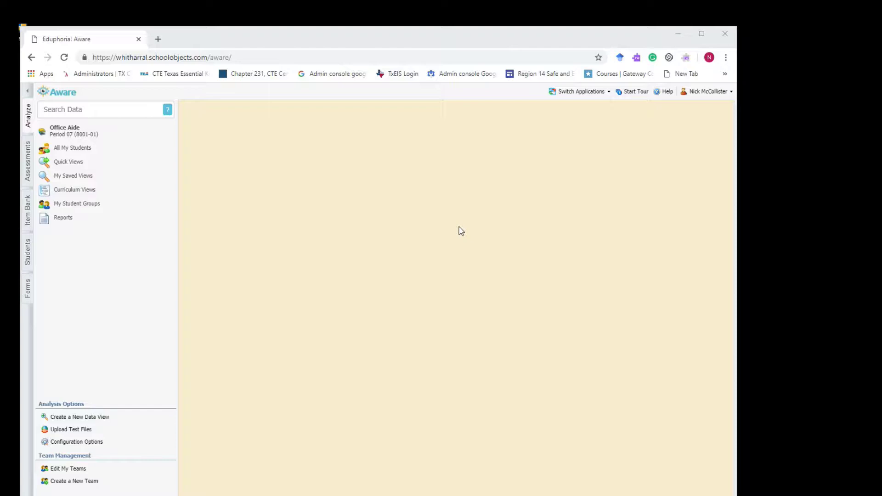
{"action": "mouse_move", "coordinate": [47, 172]}
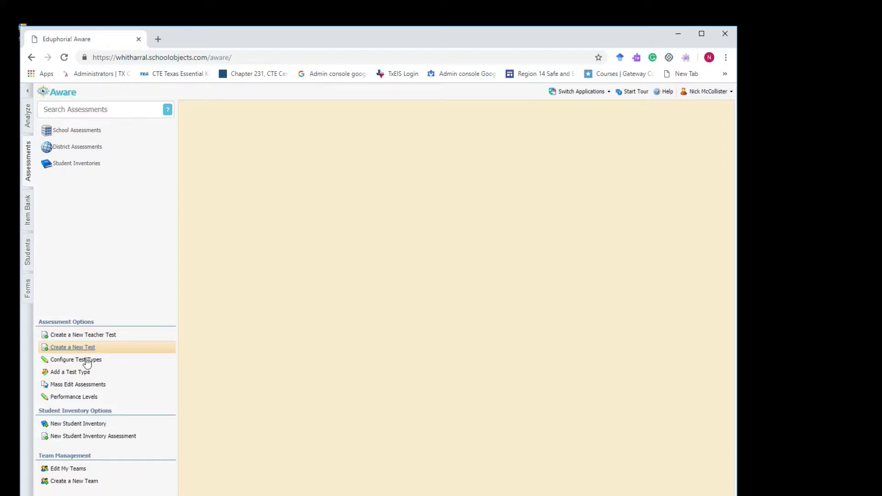
Step: Begin a new test as a blank test and continue in the Create a Test wizard
{"action": "left_click", "coordinate": [72, 348]}
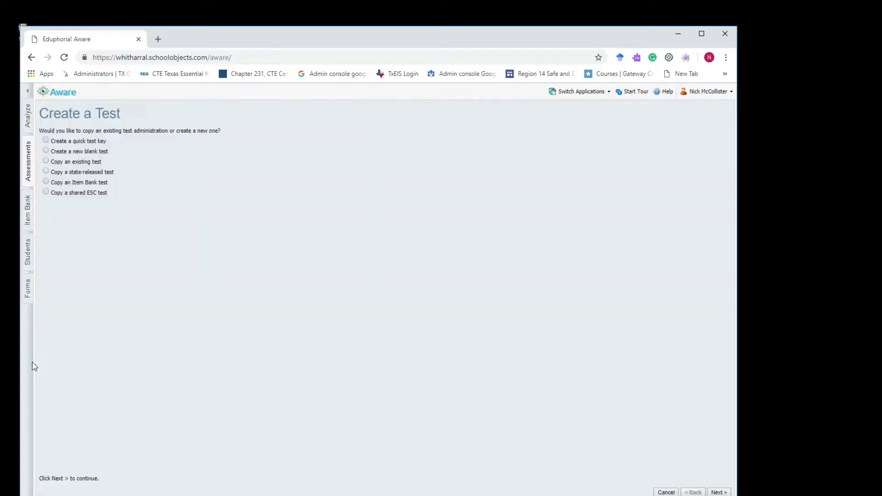
{"action": "mouse_move", "coordinate": [76, 160]}
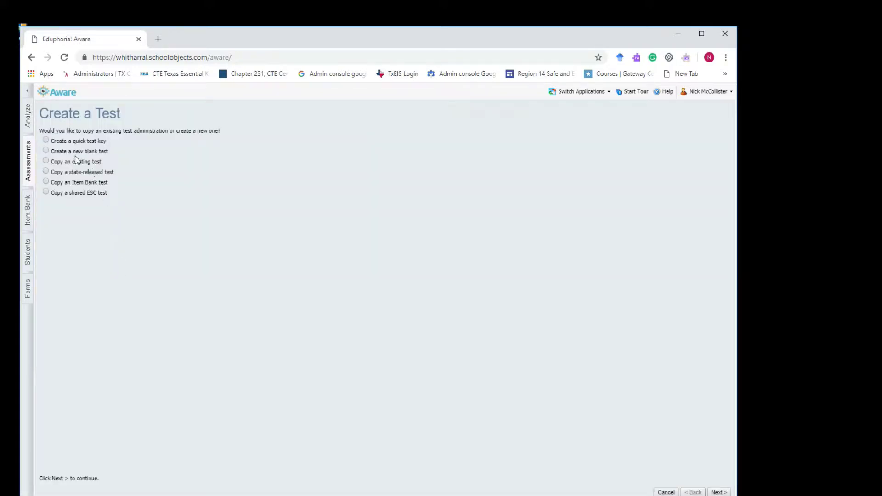
{"action": "left_click", "coordinate": [45, 151]}
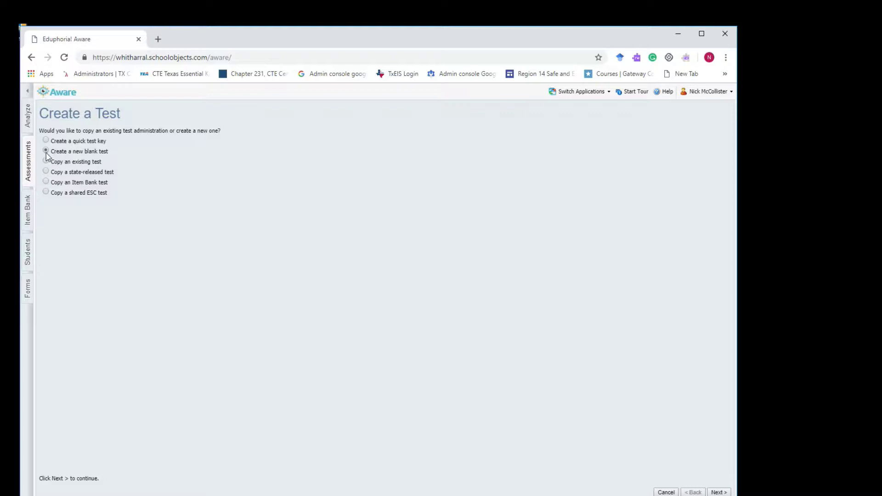
{"action": "left_click", "coordinate": [46, 151]}
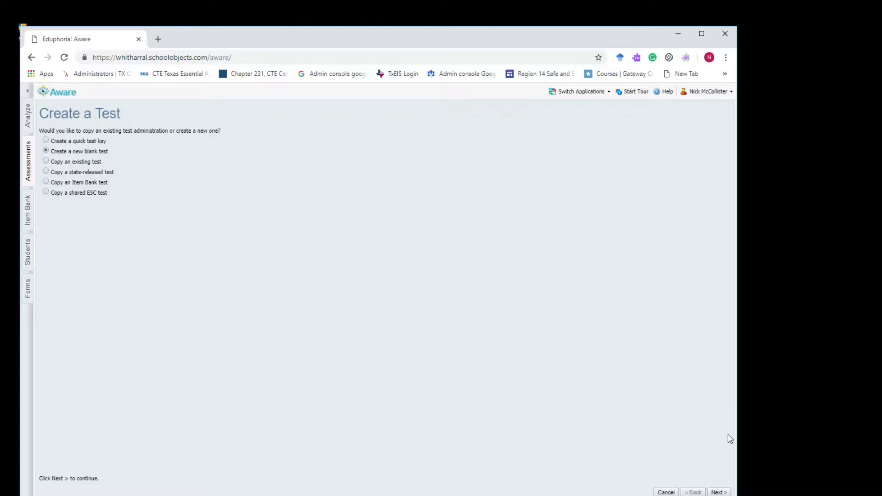
{"action": "left_click", "coordinate": [722, 492]}
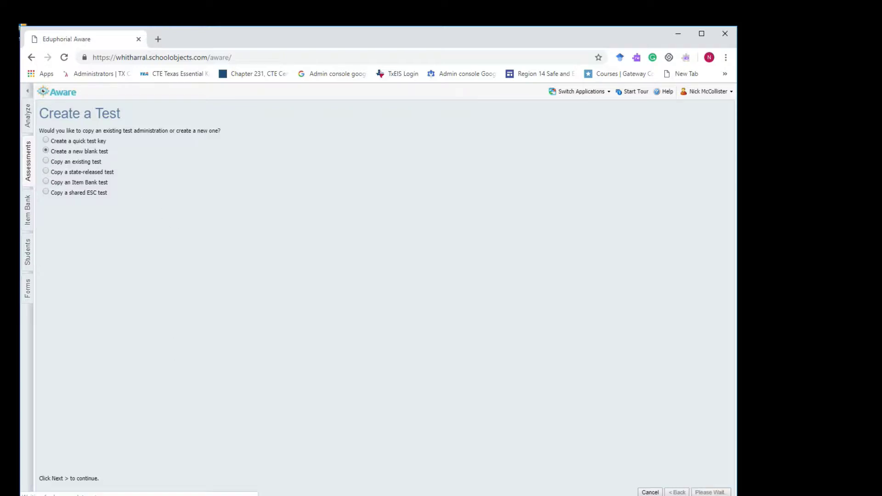
Step: Title the test 'US History', grade Tenth, end date January 31, 2019, and continue
{"action": "left_click", "coordinate": [715, 492]}
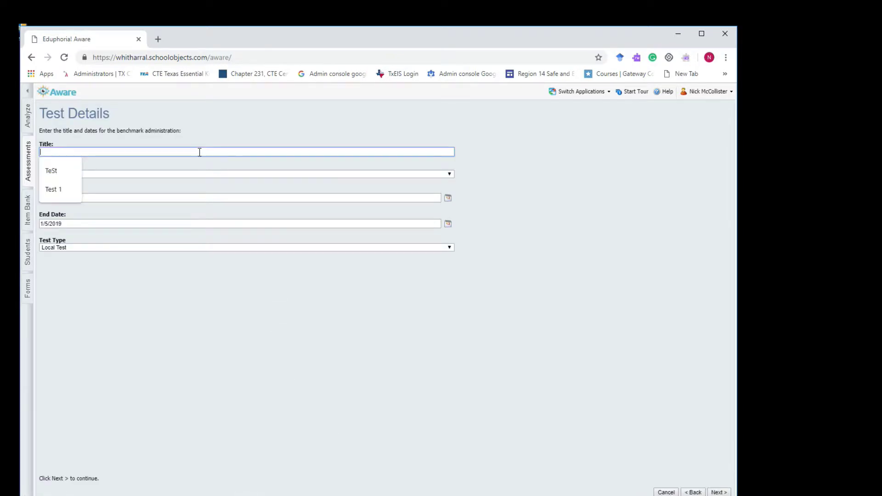
{"action": "type", "text": "US History"}
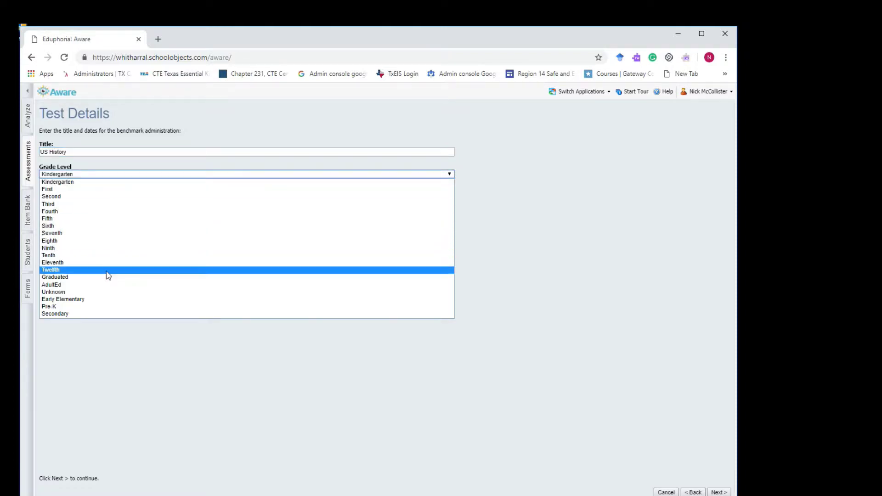
{"action": "left_click", "coordinate": [48, 255]}
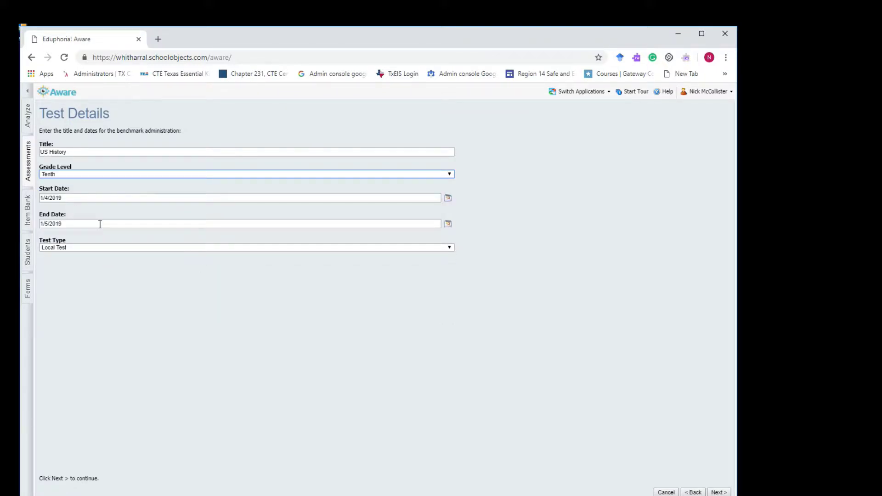
{"action": "left_click", "coordinate": [447, 223]}
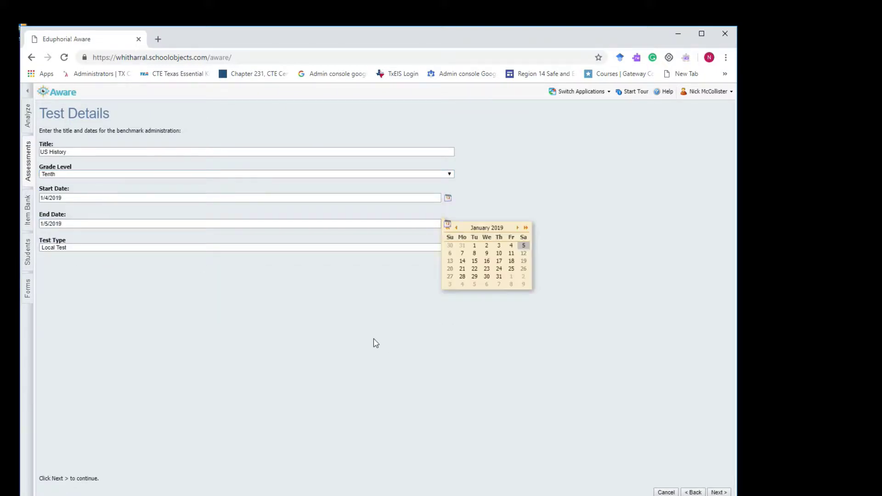
{"action": "mouse_move", "coordinate": [499, 279]}
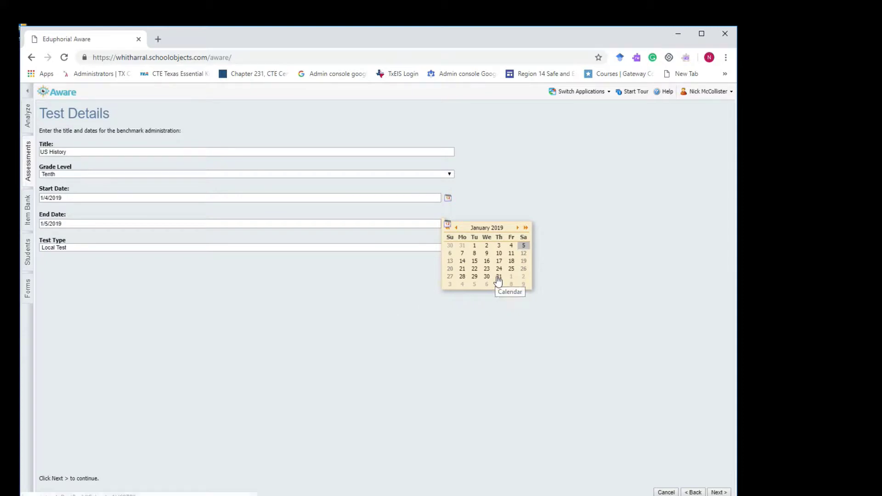
{"action": "left_click", "coordinate": [499, 276]}
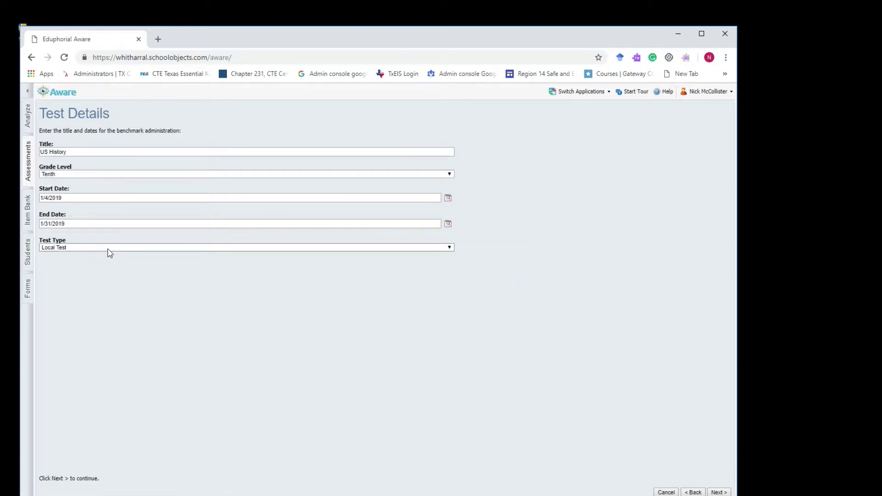
{"action": "mouse_move", "coordinate": [483, 381]}
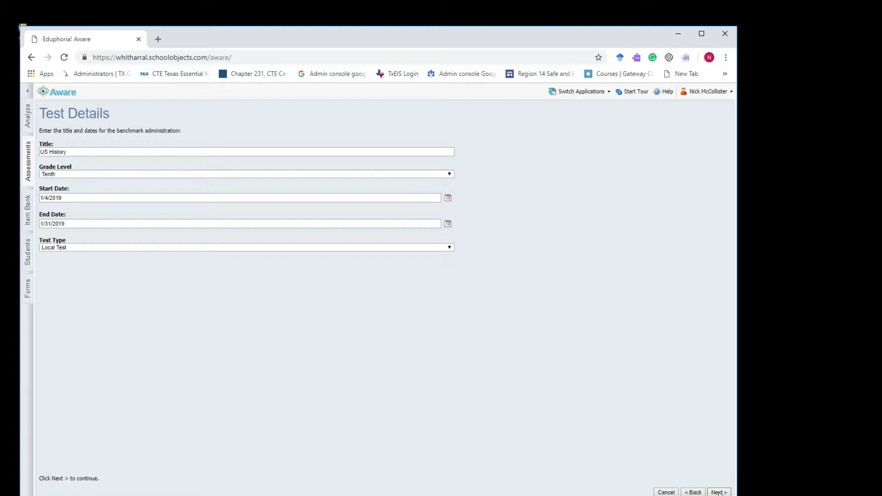
{"action": "left_click", "coordinate": [720, 493]}
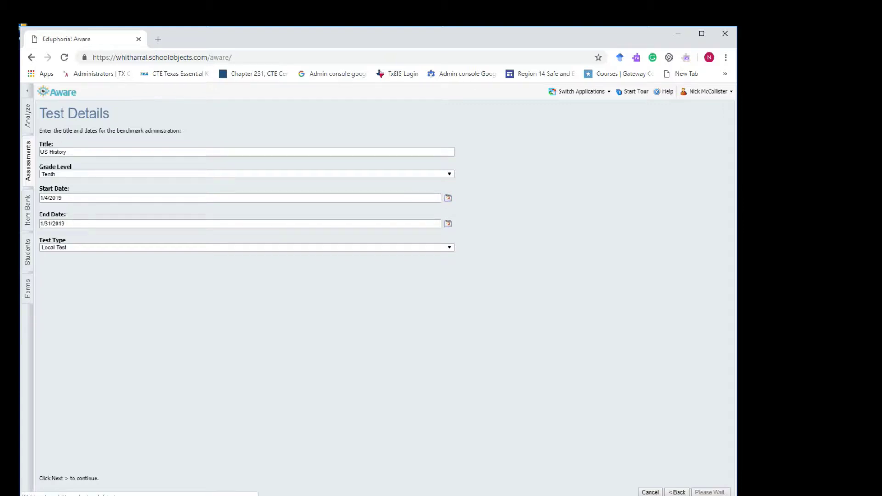
Step: Include Whitharral School in the test administration and continue to course selection
{"action": "left_click", "coordinate": [715, 493]}
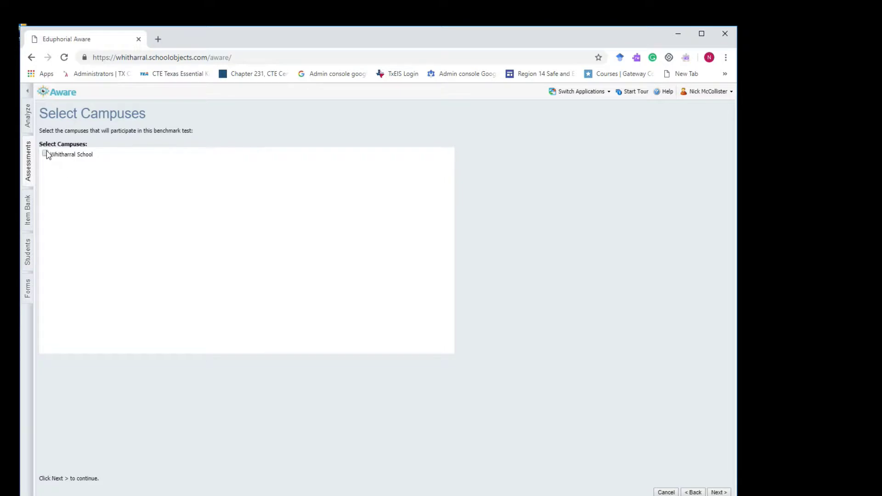
{"action": "left_click", "coordinate": [46, 154]}
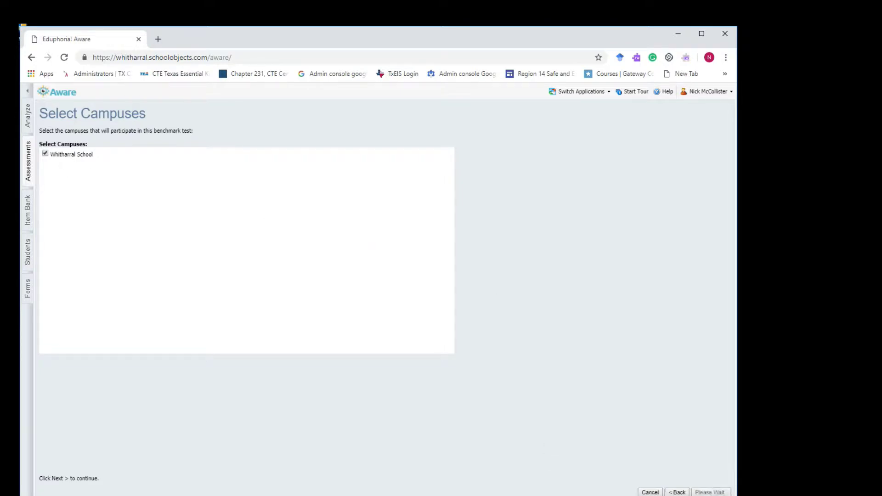
{"action": "left_click", "coordinate": [710, 492]}
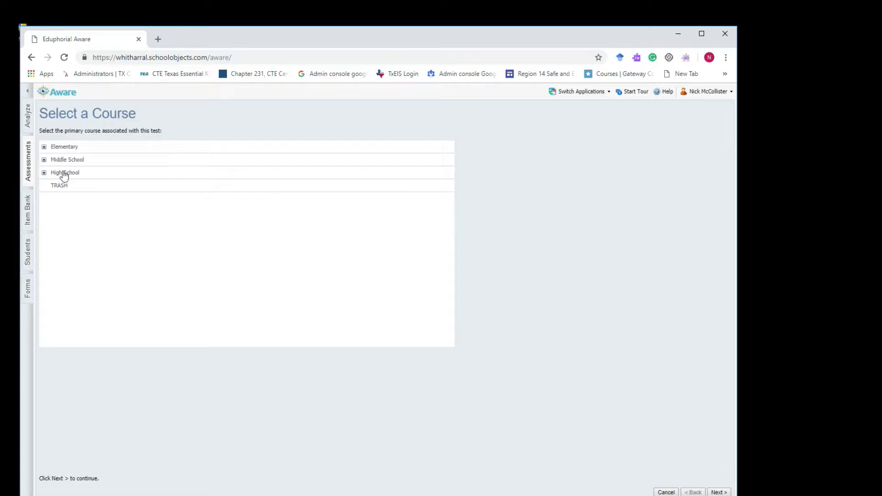
Step: Choose High School Social Studies course United States History Studies Since 1877 and continue
{"action": "left_click", "coordinate": [44, 172]}
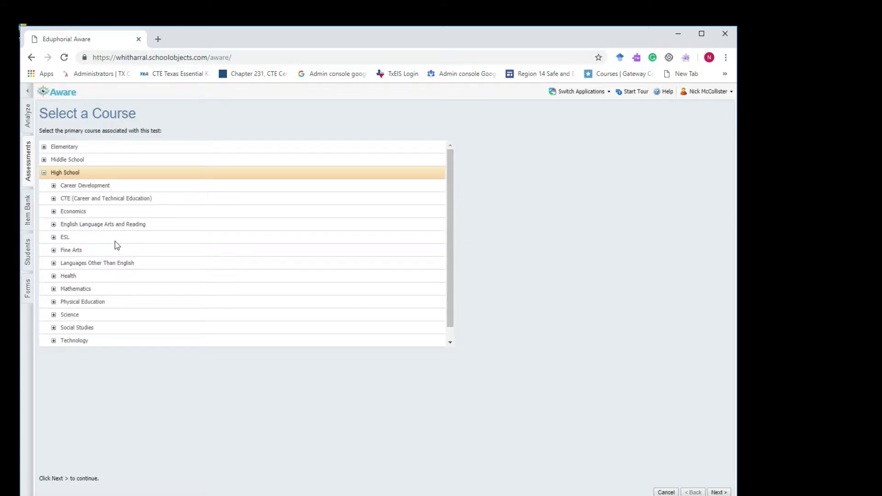
{"action": "mouse_move", "coordinate": [58, 198]}
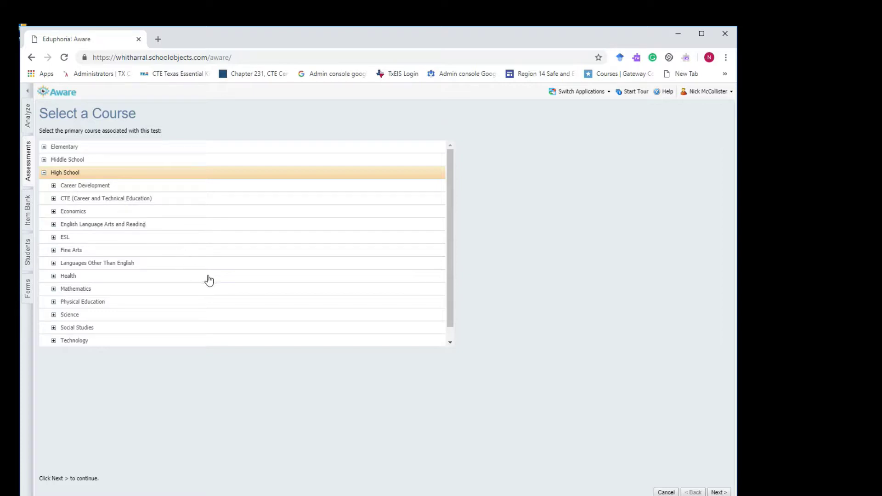
{"action": "mouse_move", "coordinate": [77, 334]}
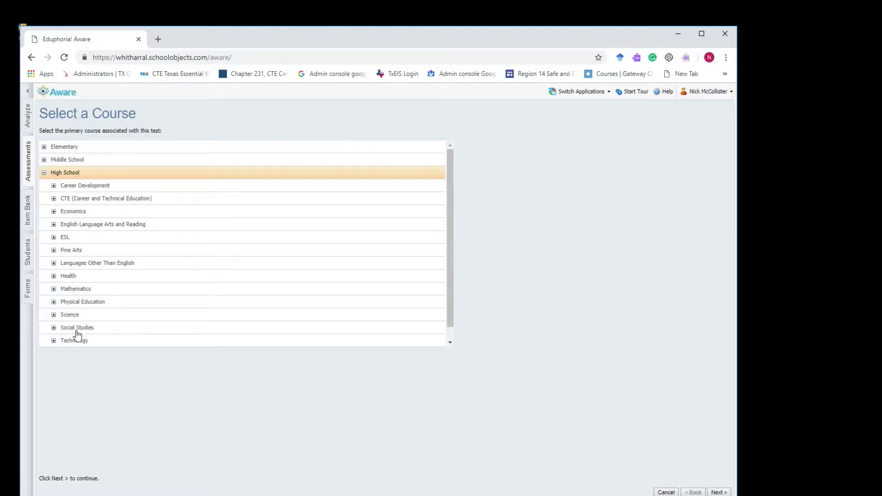
{"action": "left_click", "coordinate": [53, 328]}
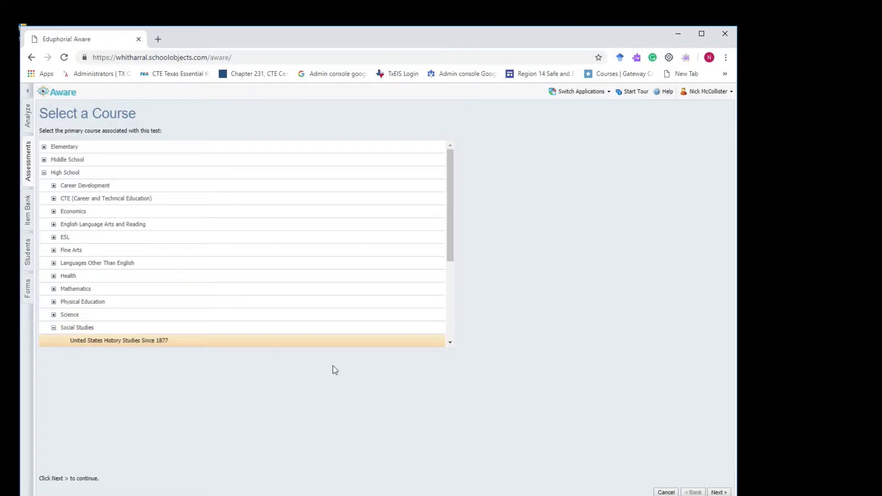
{"action": "left_click", "coordinate": [719, 493]}
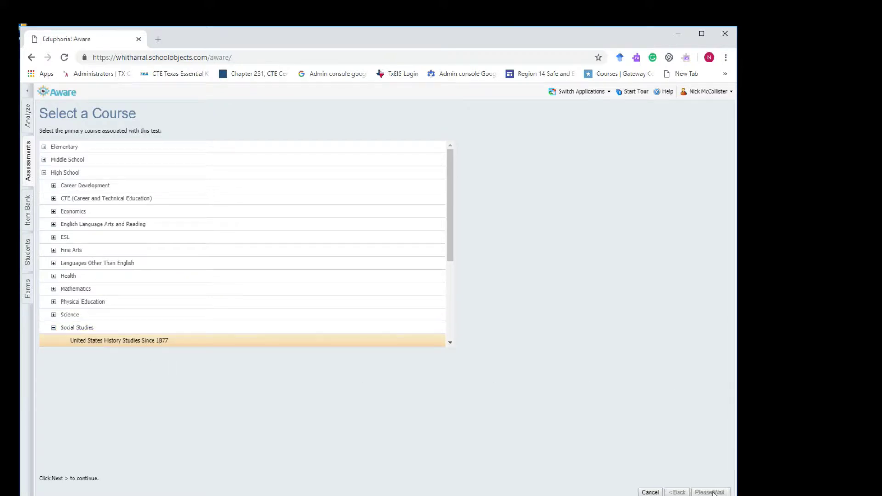
{"action": "left_click", "coordinate": [713, 493]}
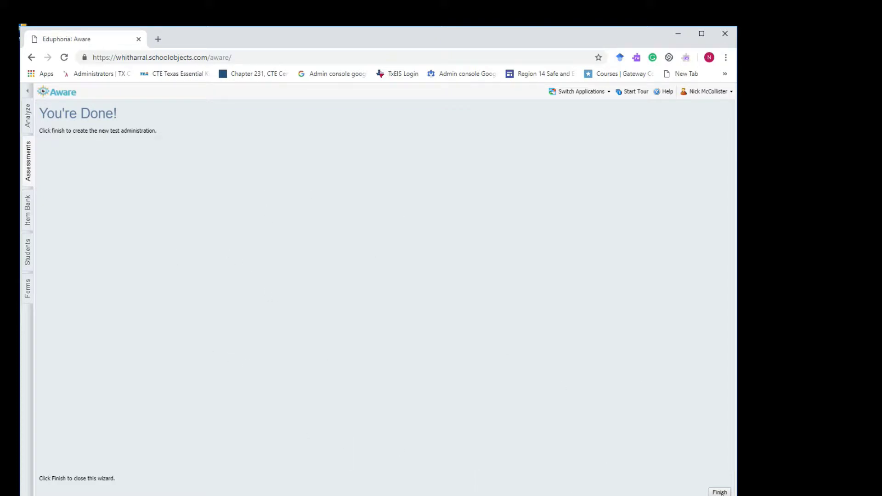
Step: Finish the wizard to create the US History test administration and reach its authoring view
{"action": "left_click", "coordinate": [721, 493]}
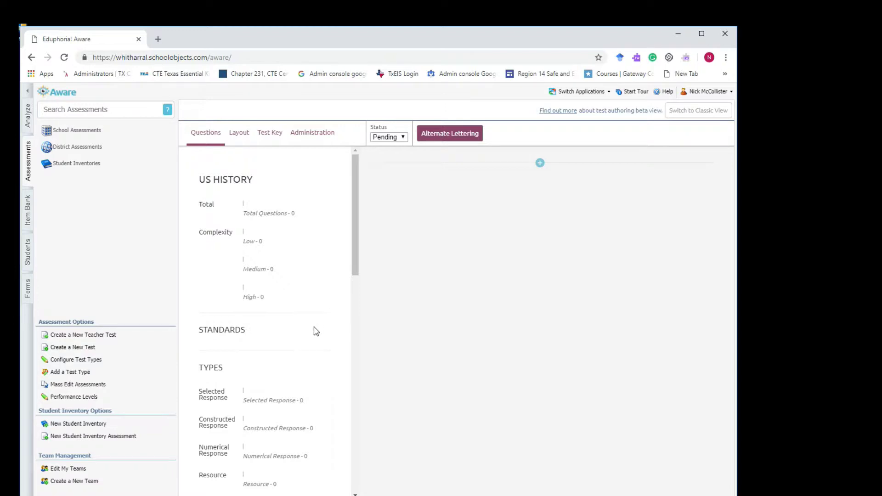
{"action": "mouse_move", "coordinate": [302, 320]}
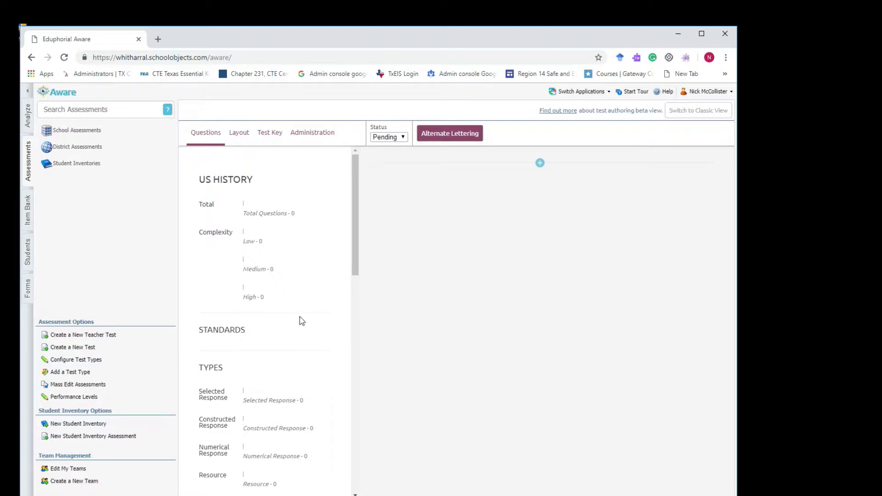
{"action": "mouse_move", "coordinate": [310, 328]}
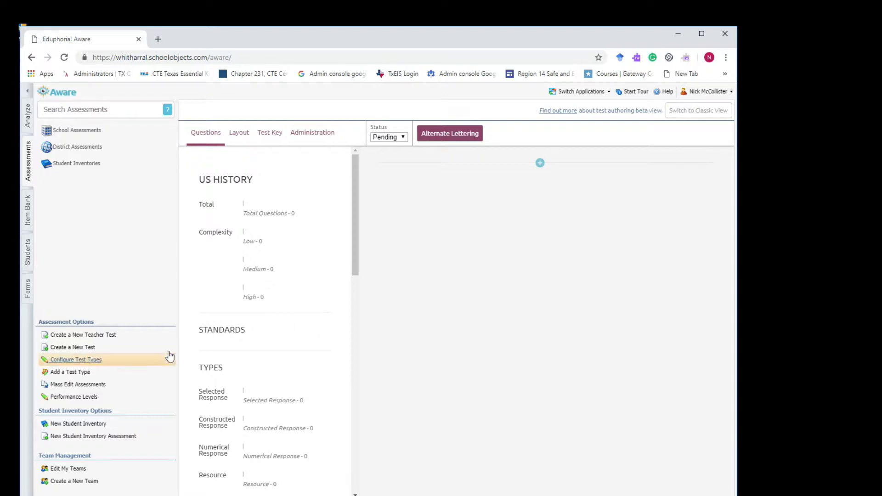
{"action": "mouse_move", "coordinate": [140, 292]}
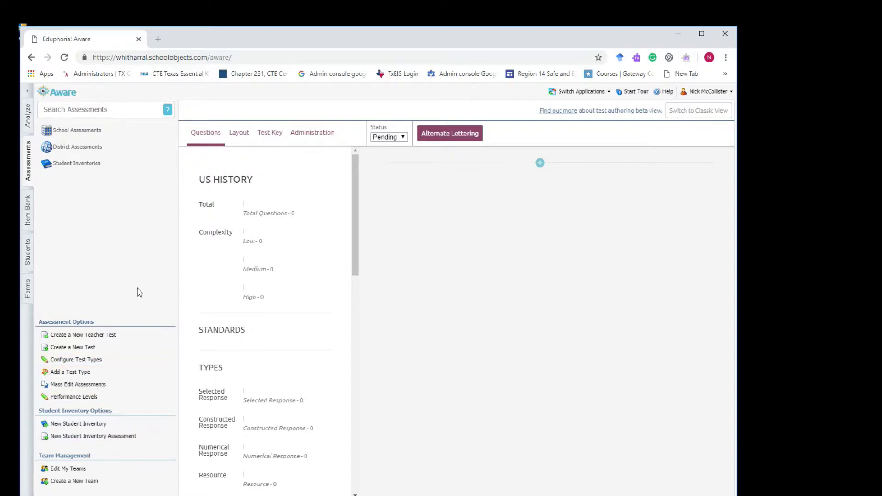
{"action": "mouse_move", "coordinate": [613, 118]}
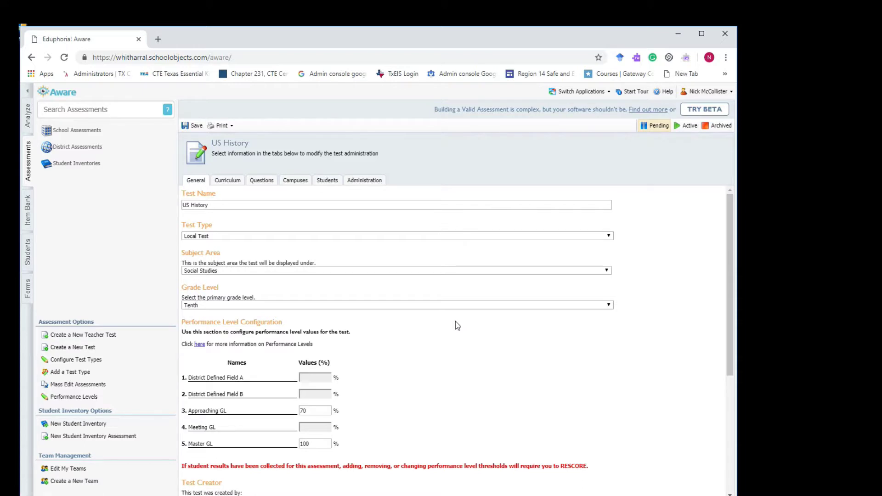
{"action": "mouse_move", "coordinate": [140, 165]}
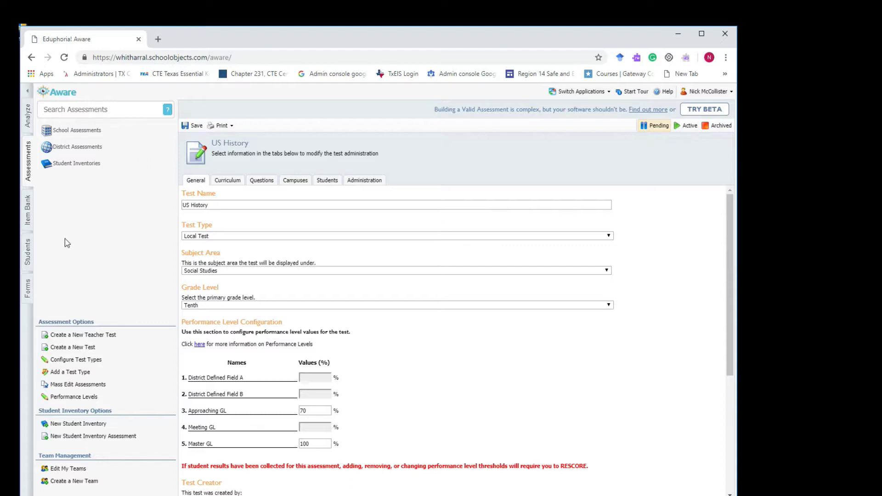
{"action": "mouse_move", "coordinate": [261, 181]}
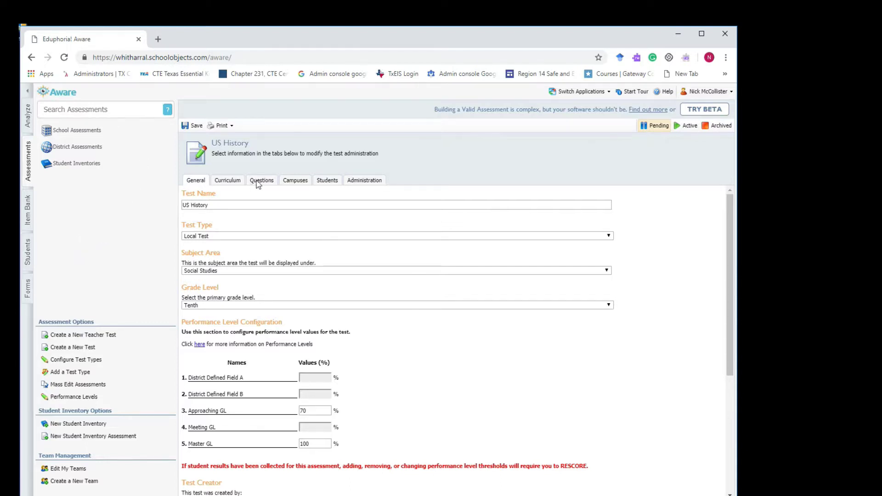
Step: Search the item bank from the Questions page for 'Staar 2018' released items
{"action": "left_click", "coordinate": [261, 180]}
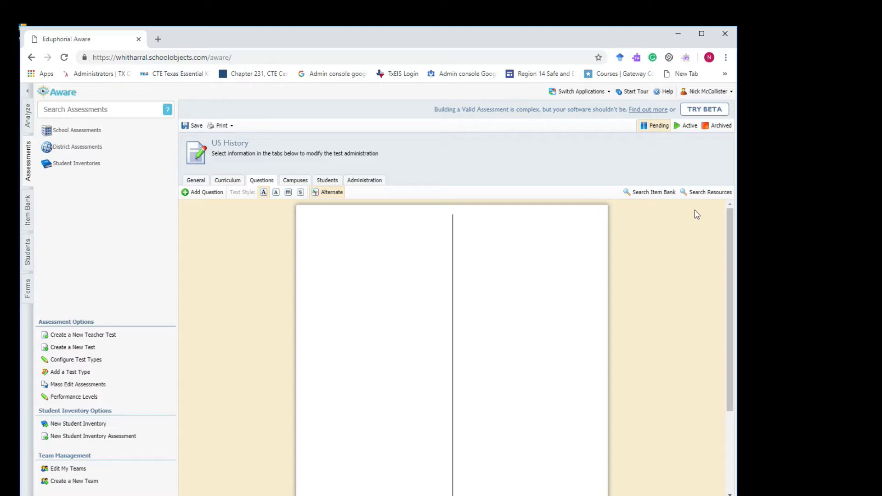
{"action": "mouse_move", "coordinate": [647, 200]}
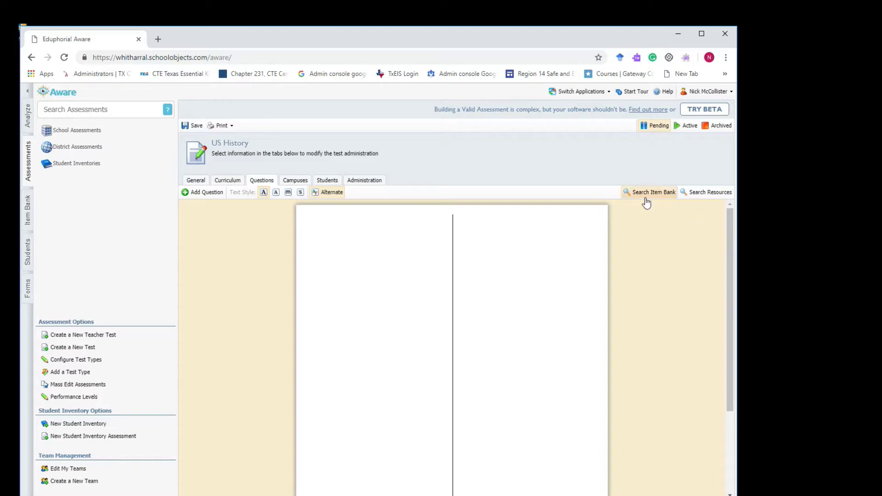
{"action": "left_click", "coordinate": [650, 192]}
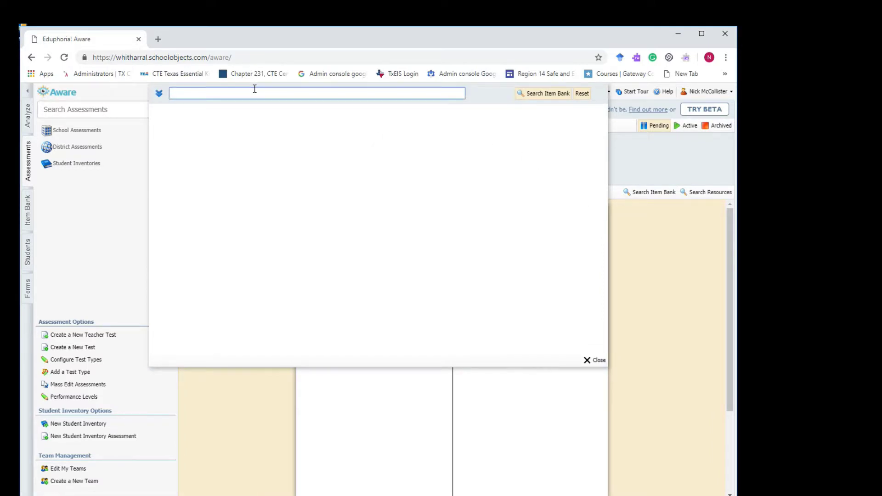
{"action": "type", "text": "Staar 2018"}
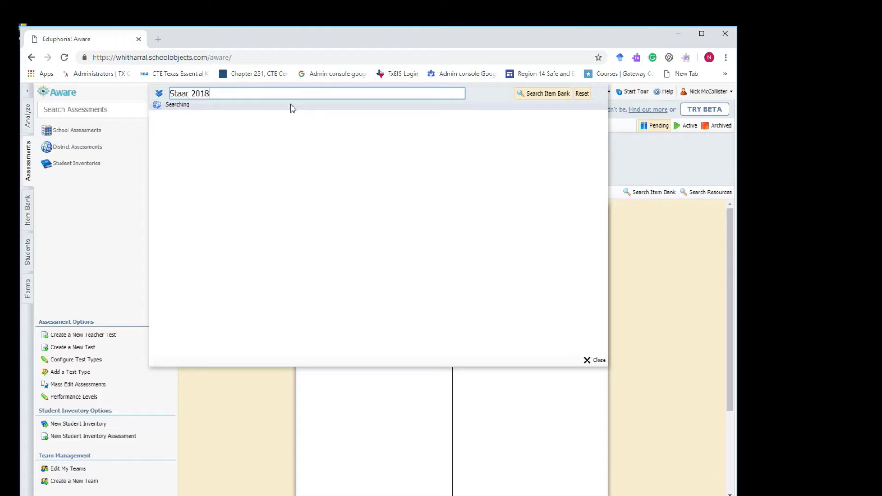
{"action": "mouse_move", "coordinate": [277, 91]}
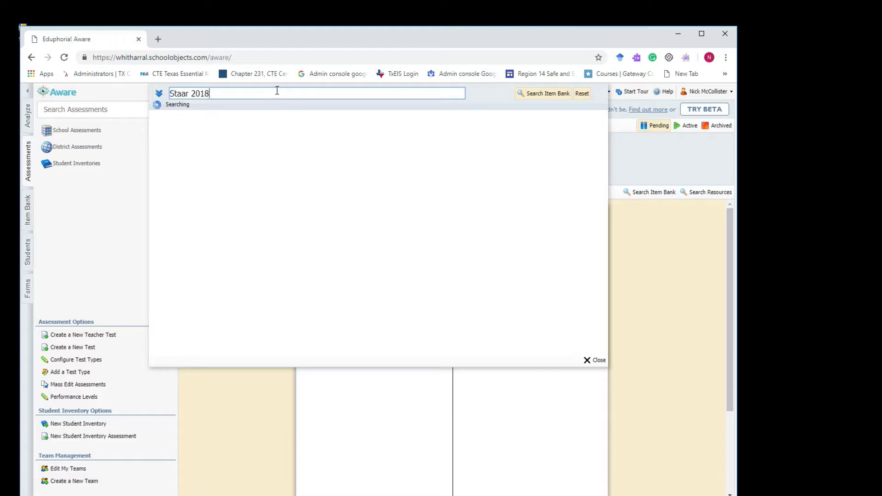
{"action": "left_click", "coordinate": [547, 94]}
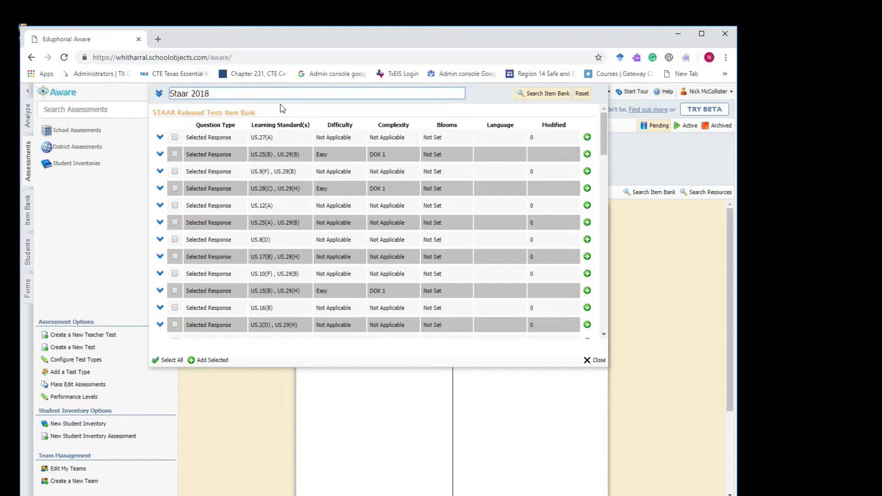
{"action": "left_click", "coordinate": [548, 93]}
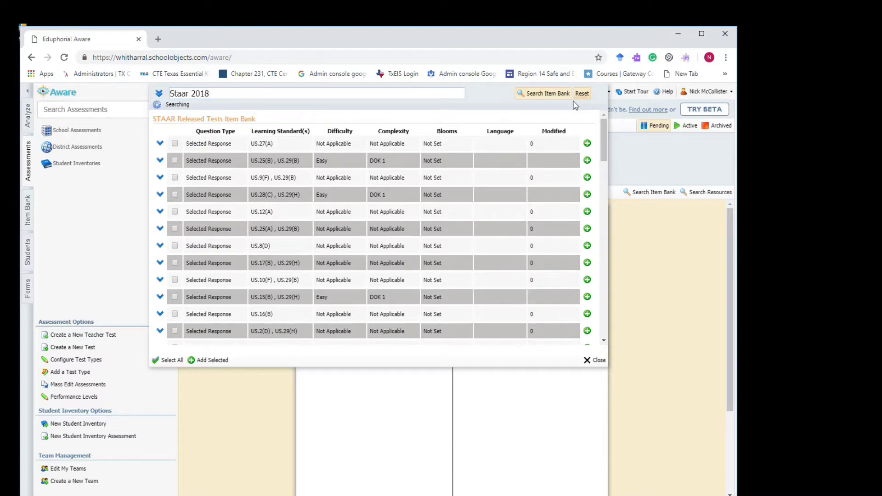
{"action": "mouse_move", "coordinate": [397, 146]}
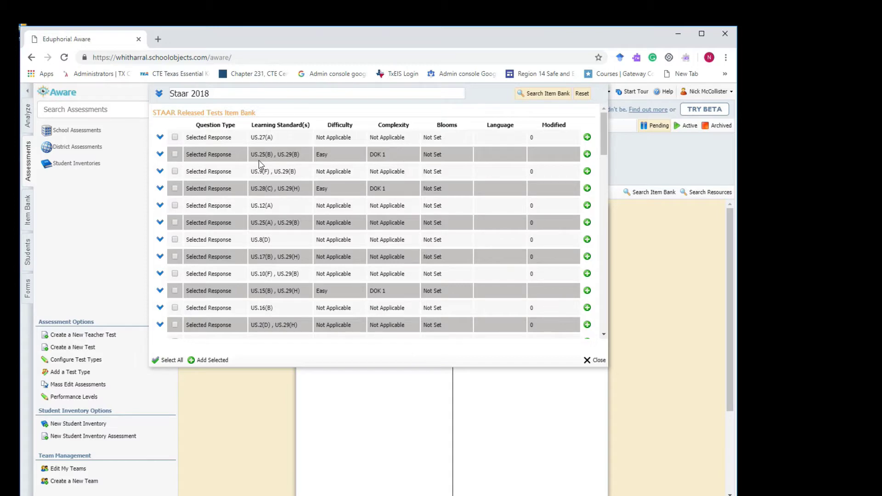
{"action": "scroll", "scroll_direction": "down", "scroll_amount": 3}
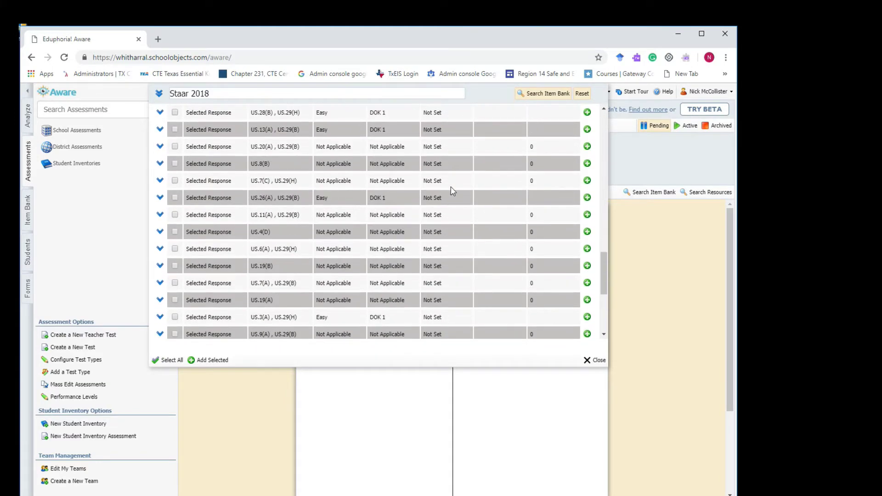
{"action": "scroll", "scroll_direction": "down", "scroll_amount": 3}
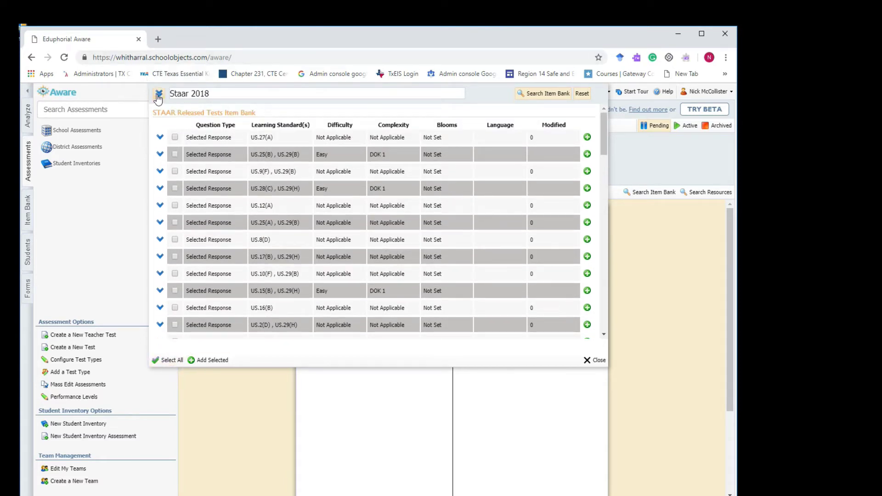
{"action": "mouse_move", "coordinate": [160, 138]}
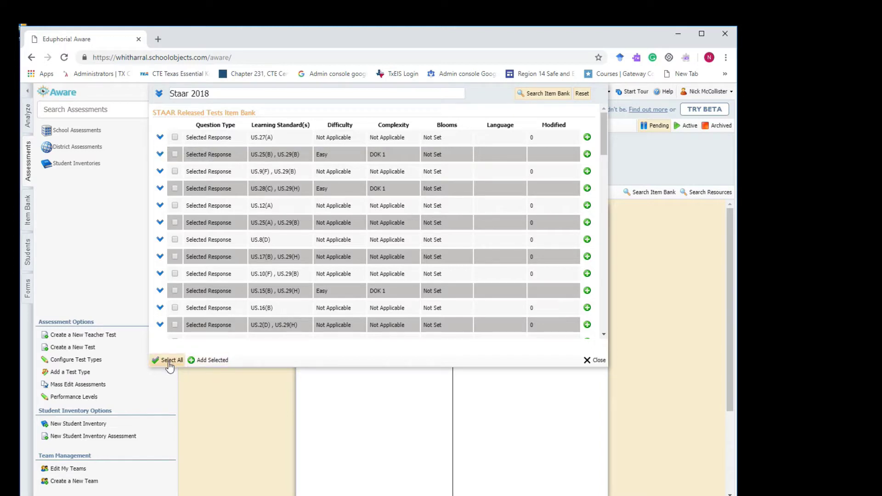
Step: Select all found STAAR 2018 items and add them to the US History test
{"action": "left_click", "coordinate": [171, 360]}
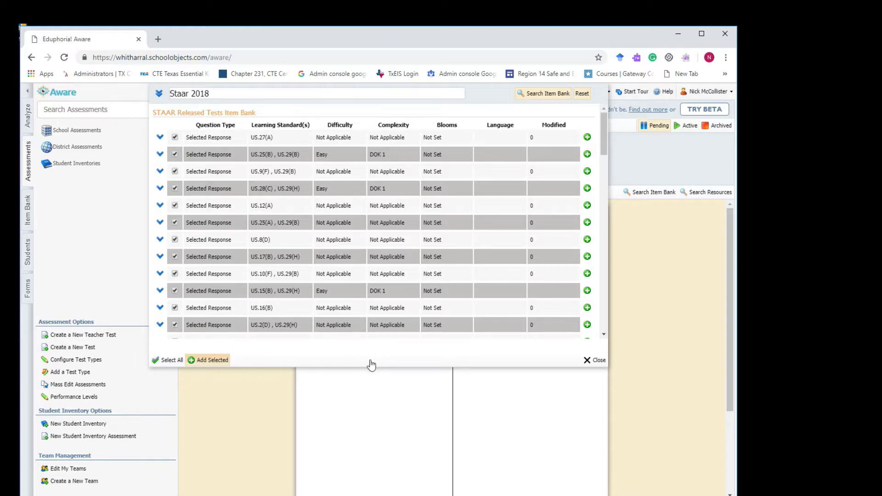
{"action": "mouse_move", "coordinate": [165, 374]}
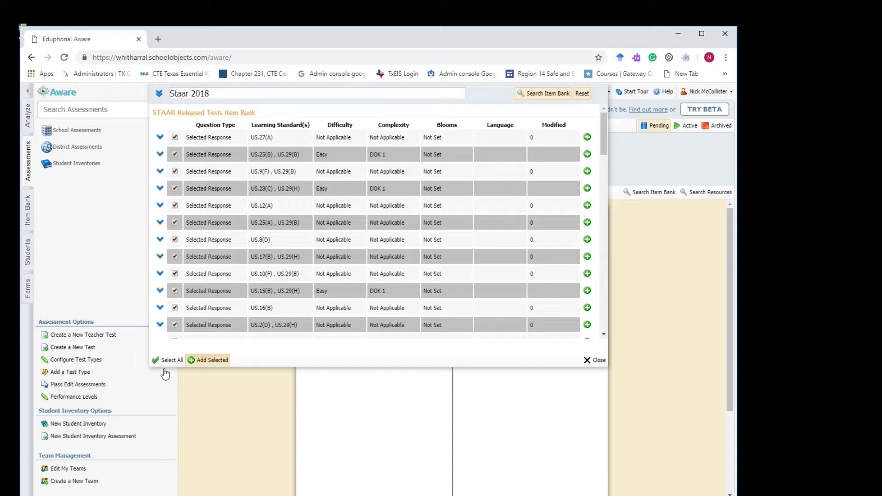
{"action": "mouse_move", "coordinate": [230, 381]}
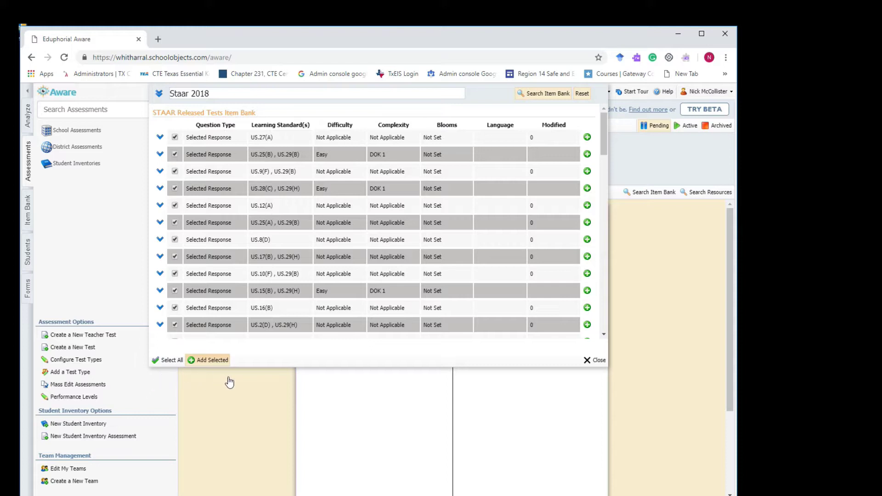
{"action": "mouse_move", "coordinate": [534, 143]}
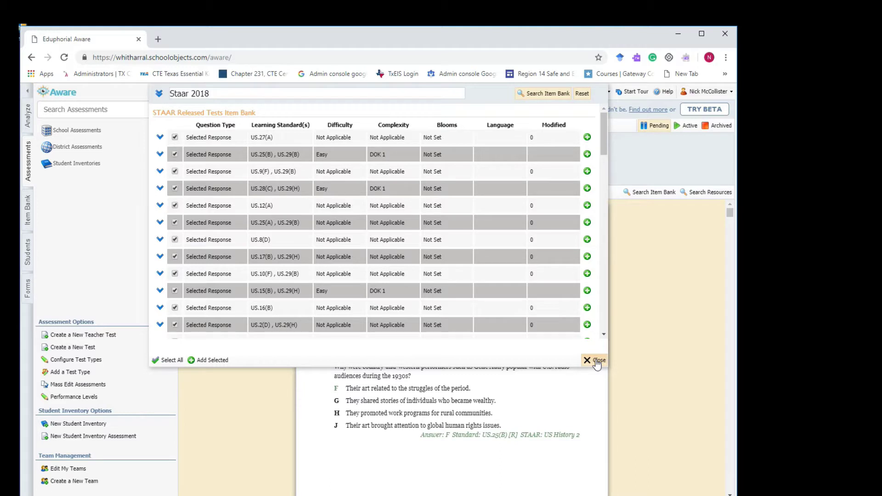
{"action": "left_click", "coordinate": [594, 361]}
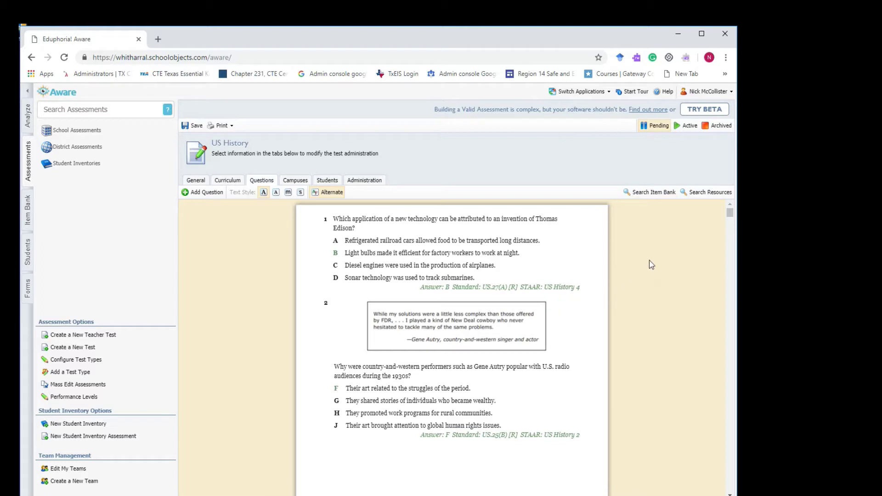
{"action": "mouse_move", "coordinate": [597, 259]}
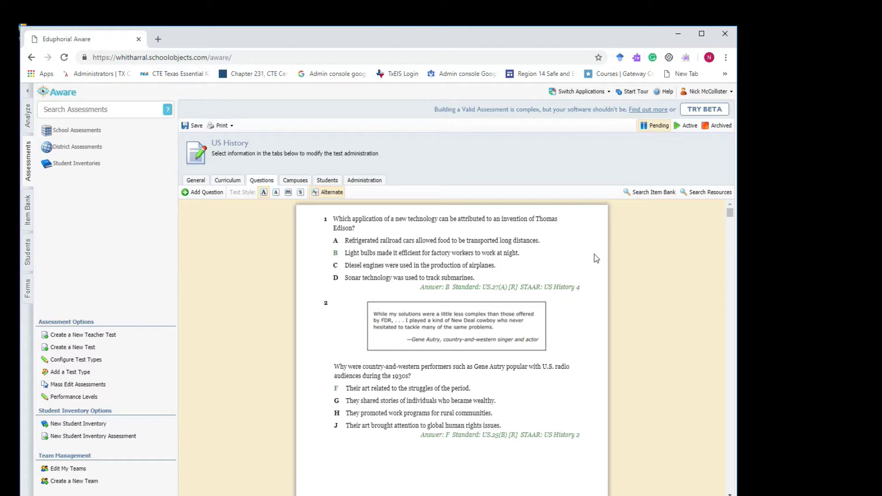
{"action": "mouse_move", "coordinate": [197, 131]}
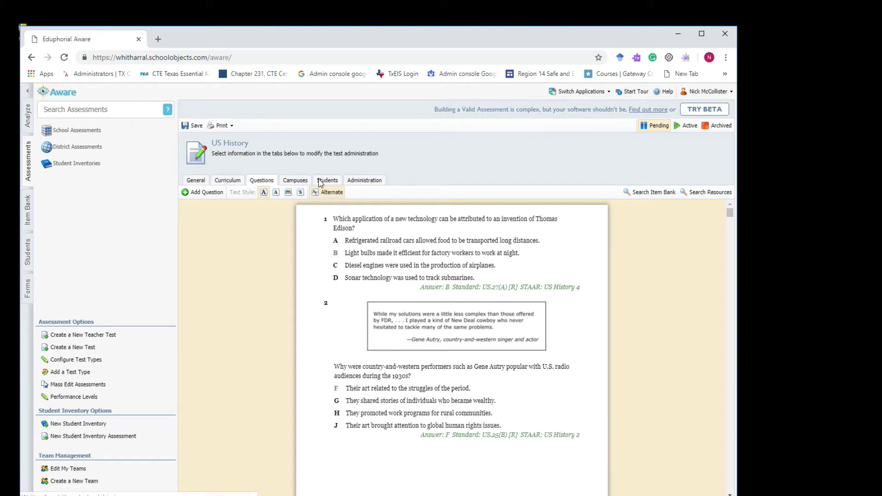
Step: Assign the test to the (4009) US History -10 roster course in the Students settings
{"action": "left_click", "coordinate": [327, 181]}
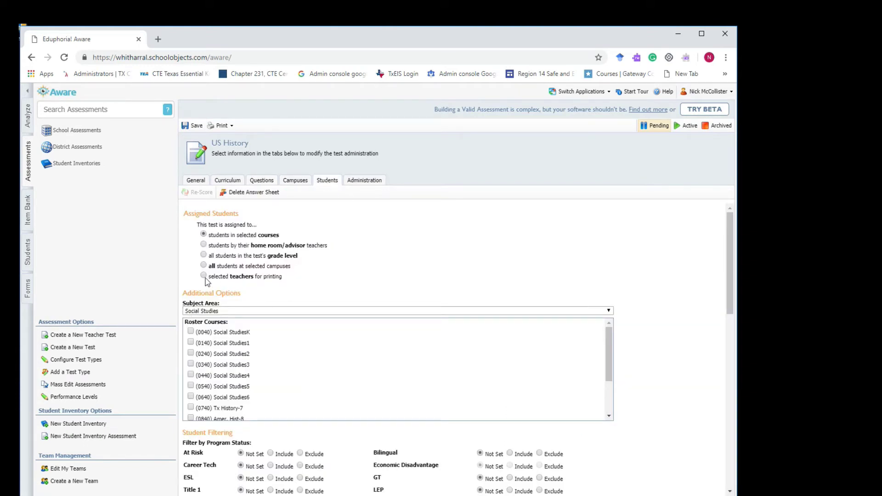
{"action": "mouse_move", "coordinate": [300, 261]}
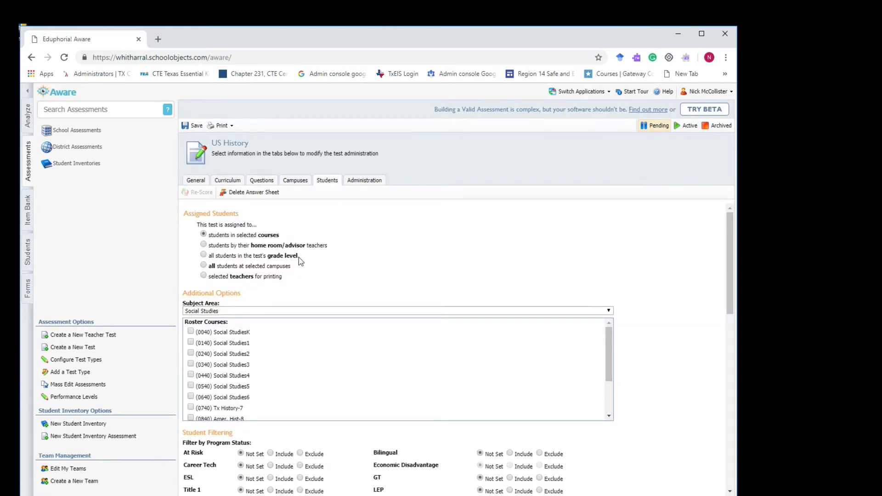
{"action": "scroll", "scroll_direction": "down", "scroll_amount": 3}
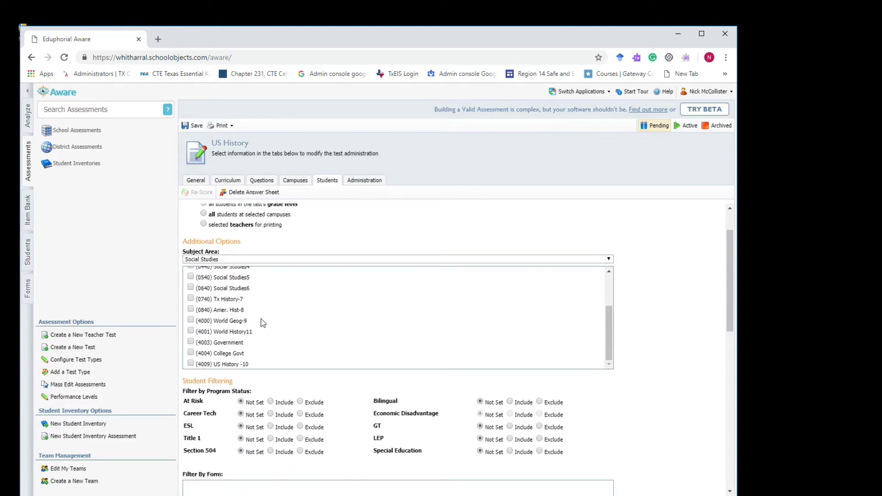
{"action": "left_click", "coordinate": [191, 363]}
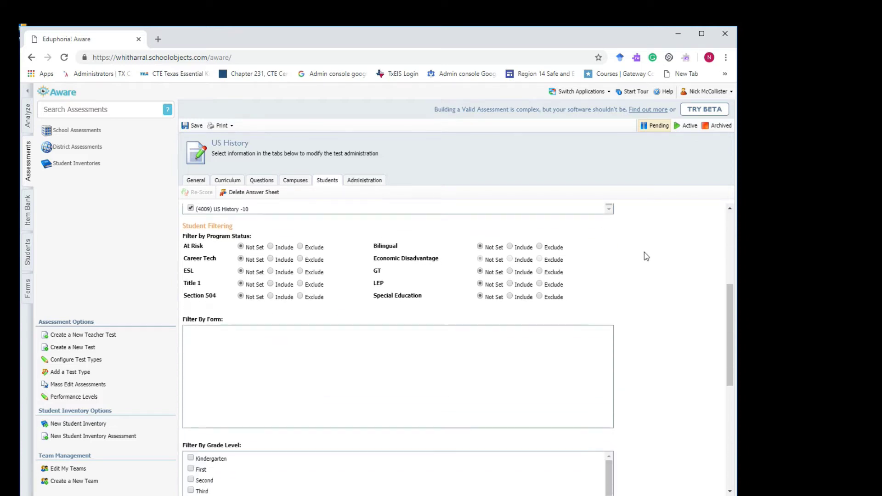
{"action": "scroll", "scroll_direction": "down", "scroll_amount": 3}
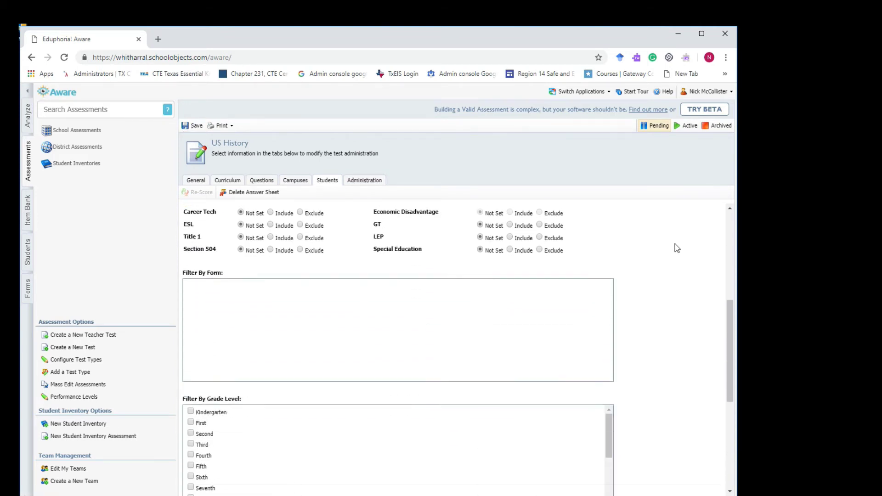
{"action": "scroll", "scroll_direction": "down", "scroll_amount": 3}
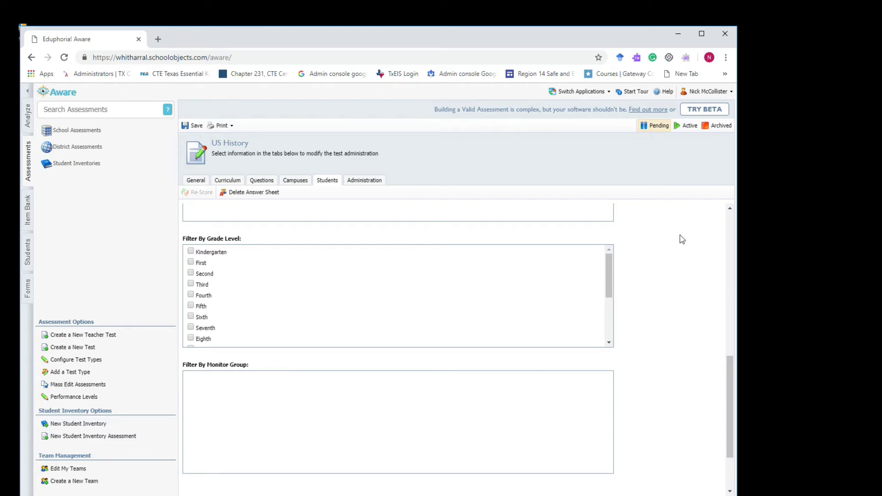
{"action": "mouse_move", "coordinate": [671, 235]}
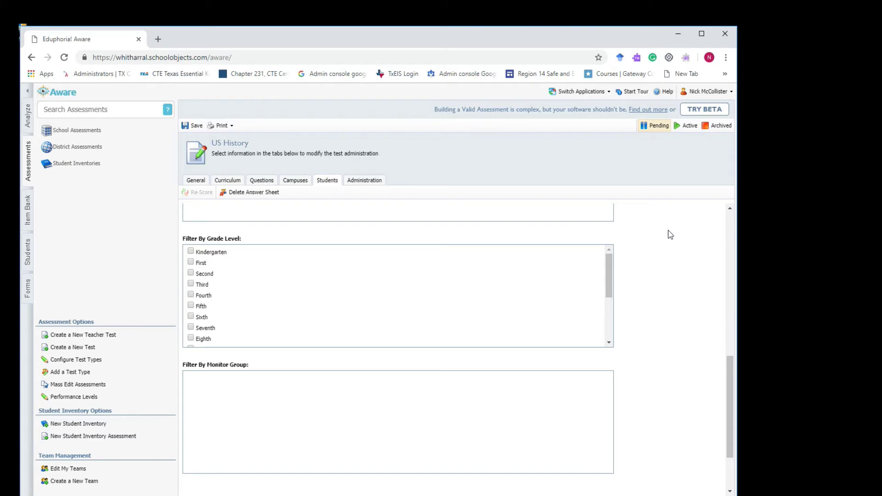
{"action": "mouse_move", "coordinate": [667, 236]}
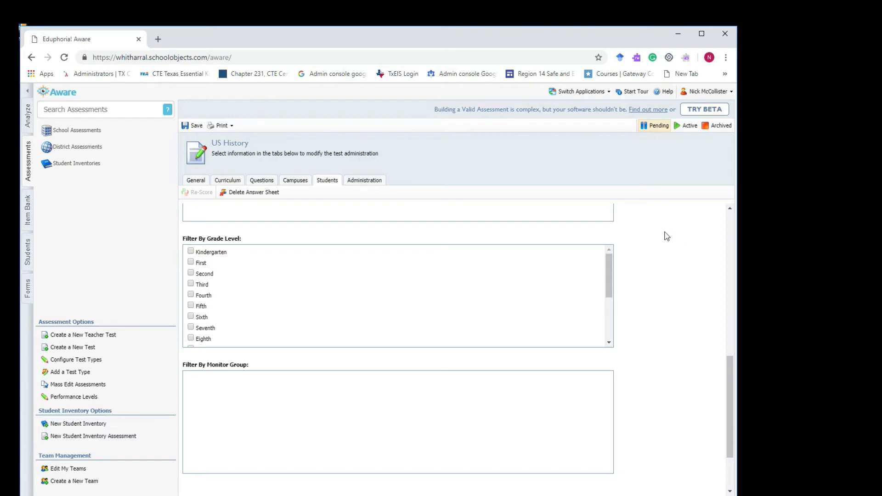
Step: Enable online testing with teachers allowed to enable it for their classes, and save the test
{"action": "left_click", "coordinate": [364, 180]}
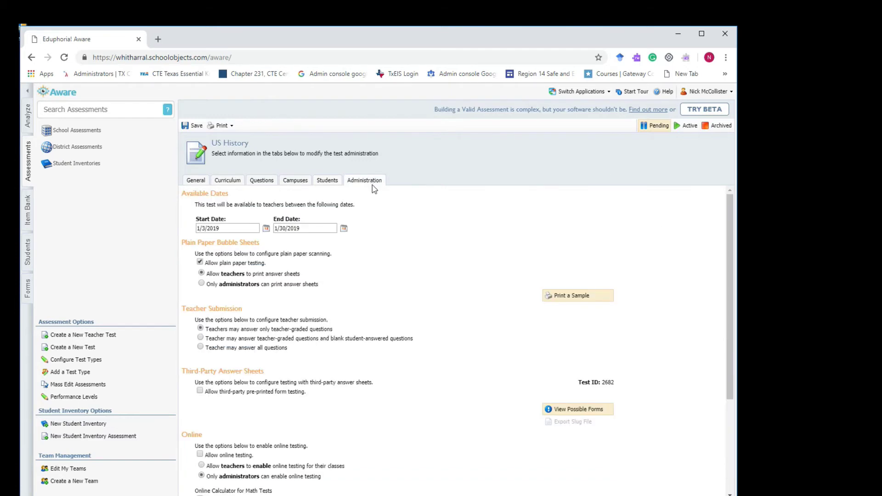
{"action": "mouse_move", "coordinate": [422, 272]}
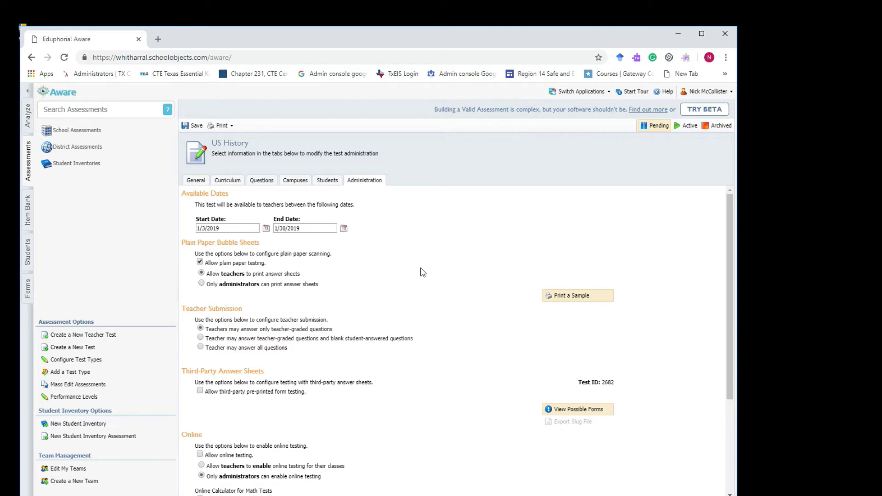
{"action": "mouse_move", "coordinate": [395, 270]}
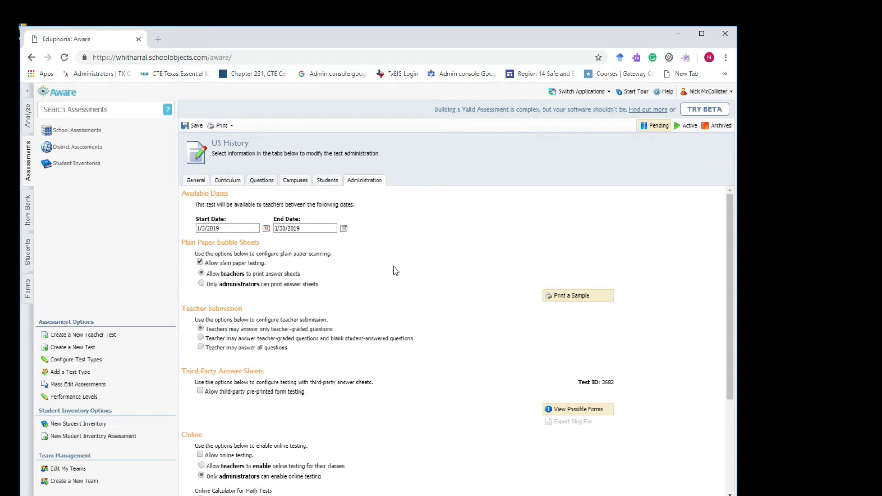
{"action": "mouse_move", "coordinate": [365, 289]}
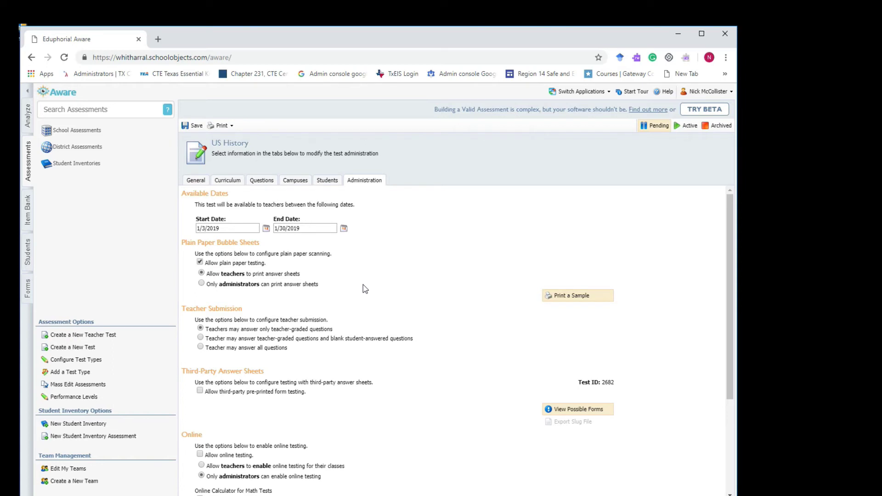
{"action": "scroll", "scroll_direction": "down", "scroll_amount": 3}
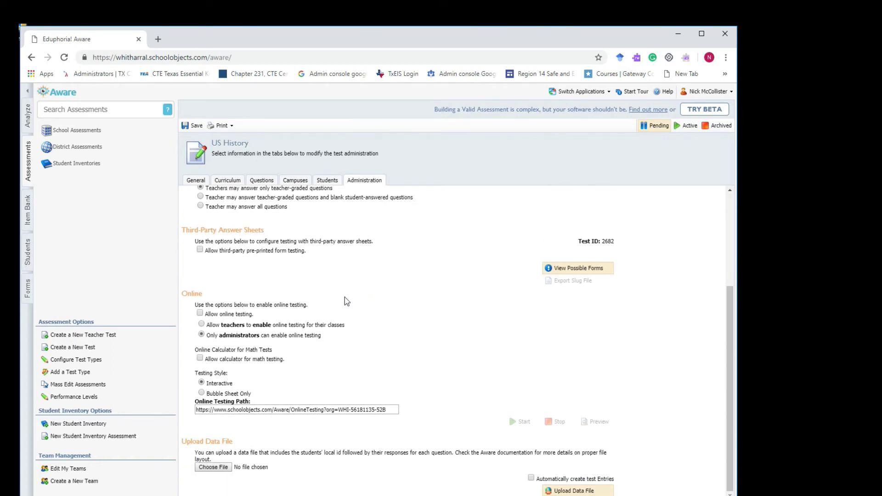
{"action": "left_click", "coordinate": [200, 314]}
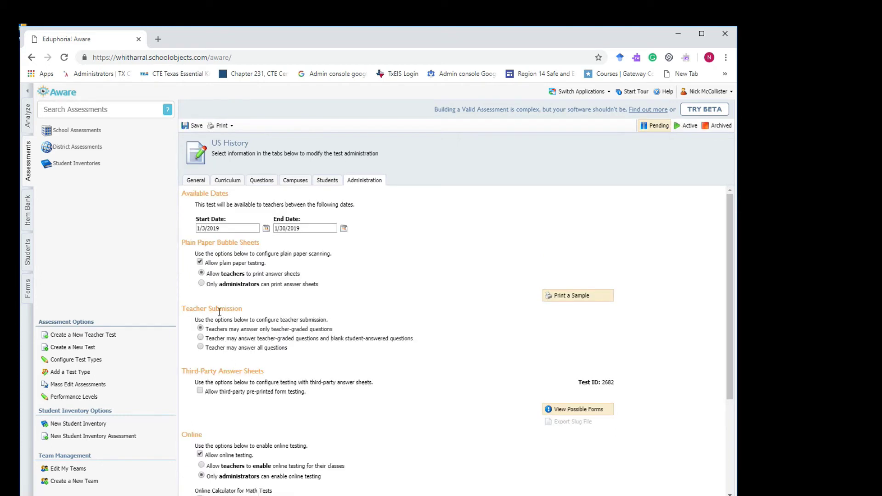
{"action": "scroll", "scroll_direction": "down", "scroll_amount": 3}
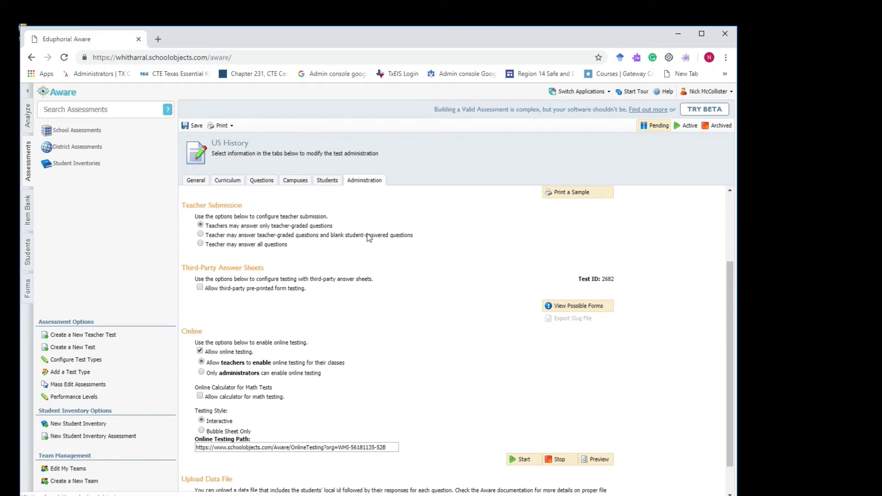
{"action": "left_click", "coordinate": [192, 125]}
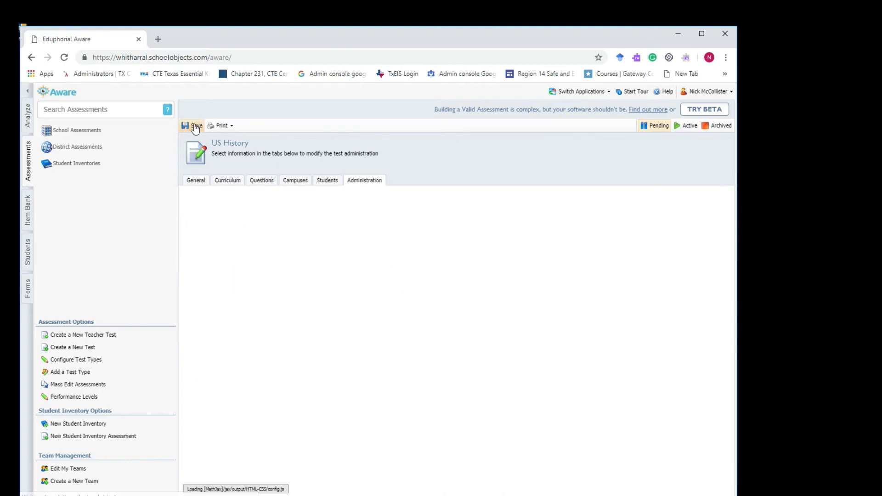
{"action": "left_click", "coordinate": [365, 180]}
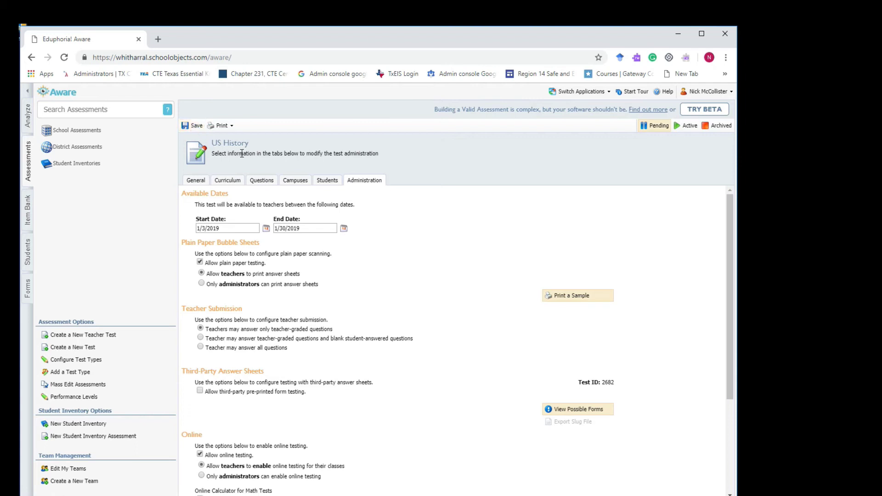
{"action": "scroll", "scroll_direction": "down", "scroll_amount": 3}
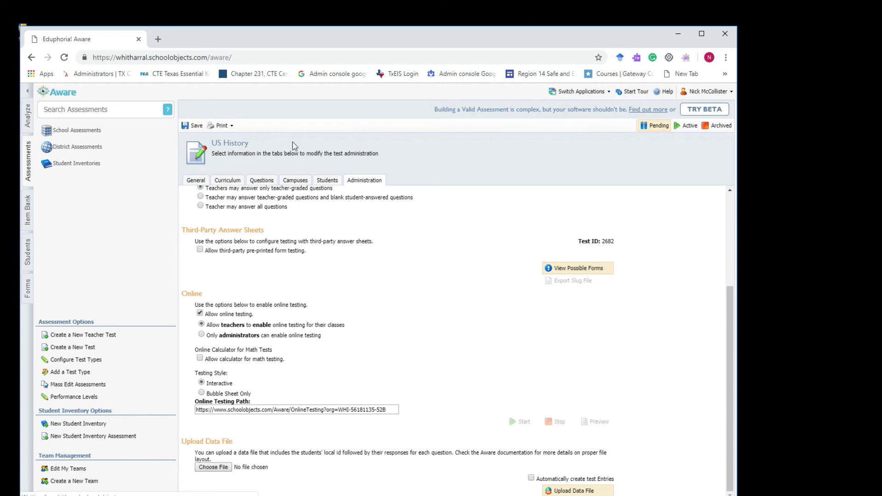
{"action": "scroll", "scroll_direction": "up", "scroll_amount": 3}
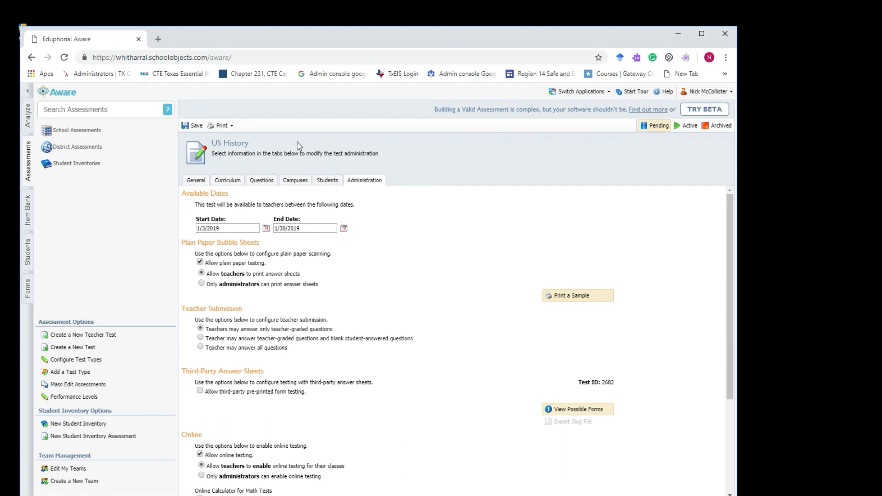
{"action": "mouse_move", "coordinate": [560, 267]}
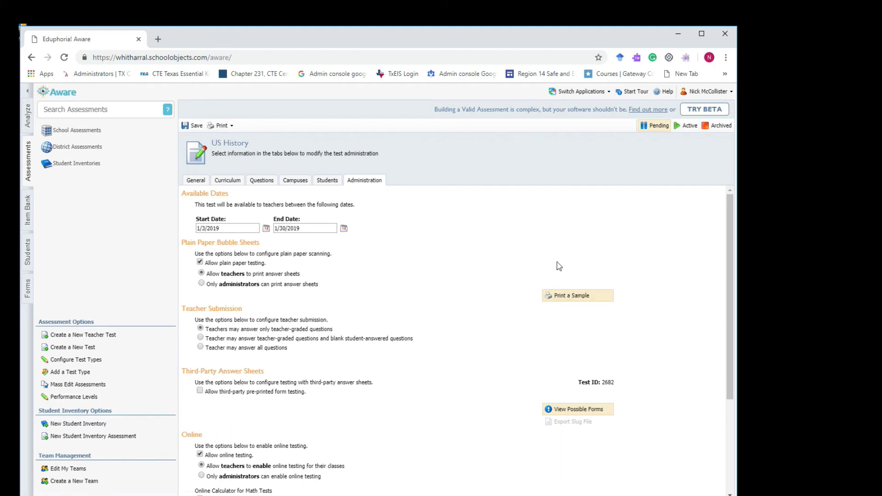